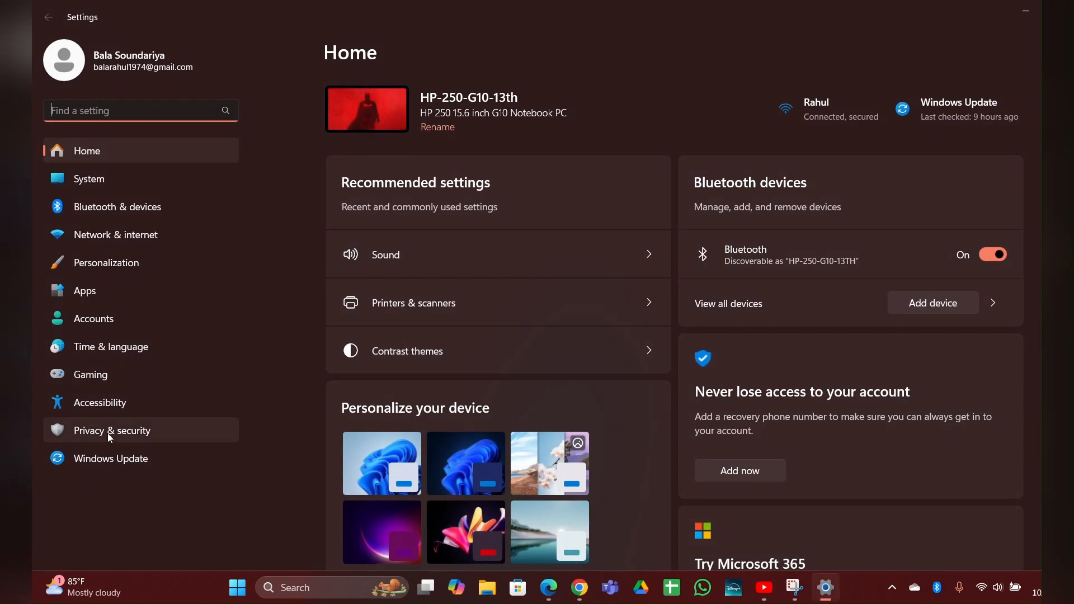
Open Privacy & security and view the Camera access permission.
click(112, 430)
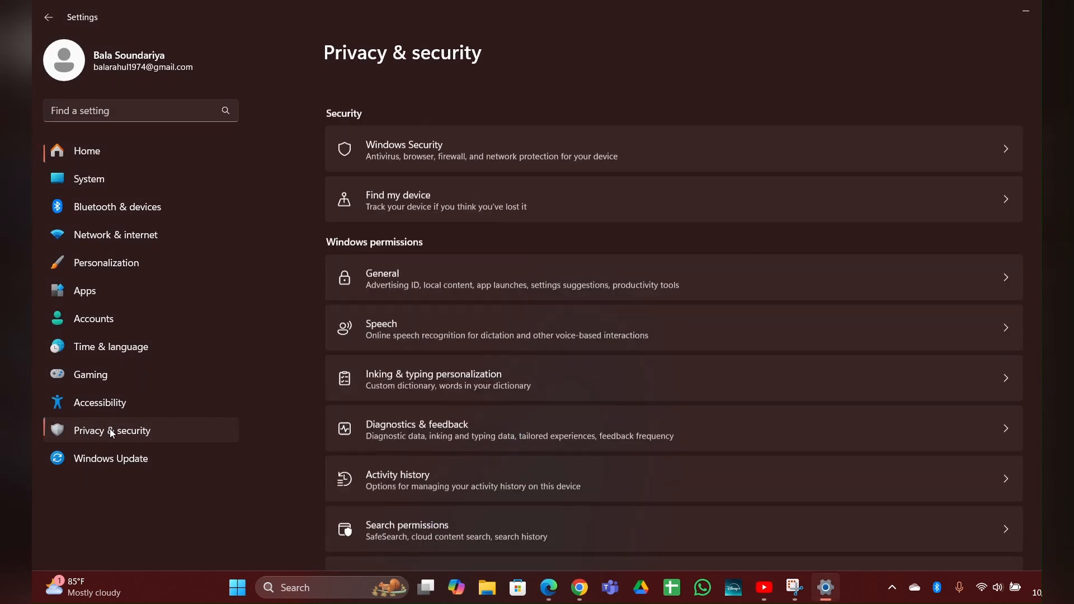
click(236, 587)
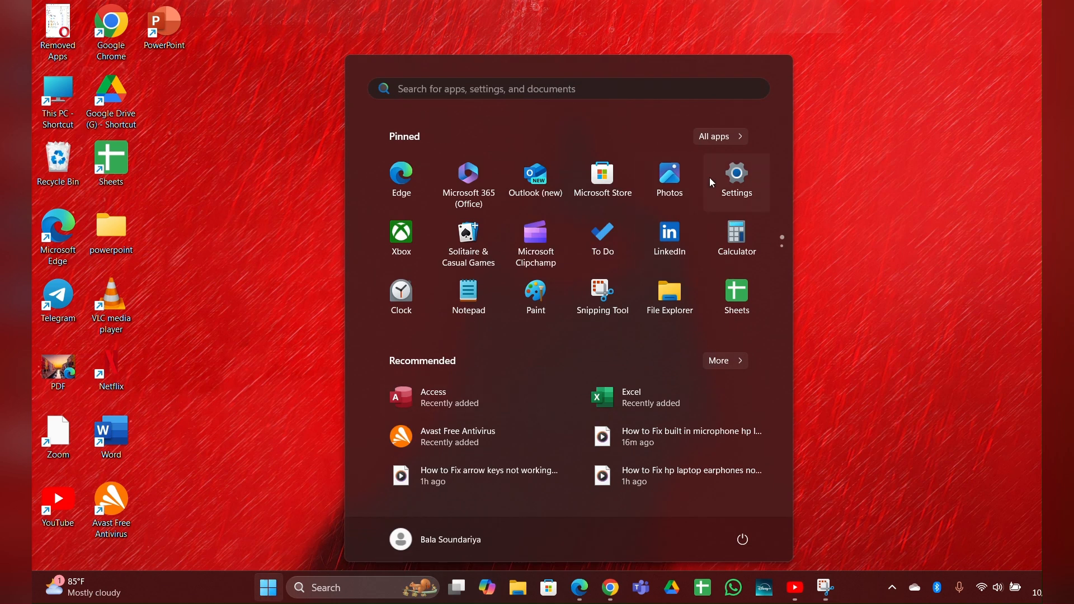
Reopen Settings from the Start menu and go to Apps' installed apps list.
click(735, 175)
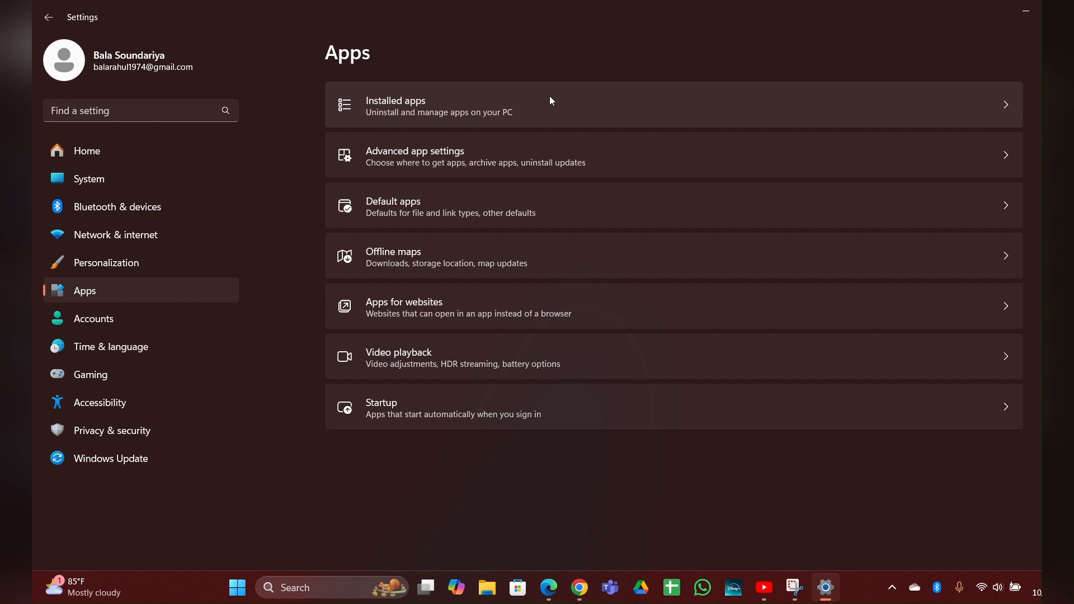
click(1024, 11)
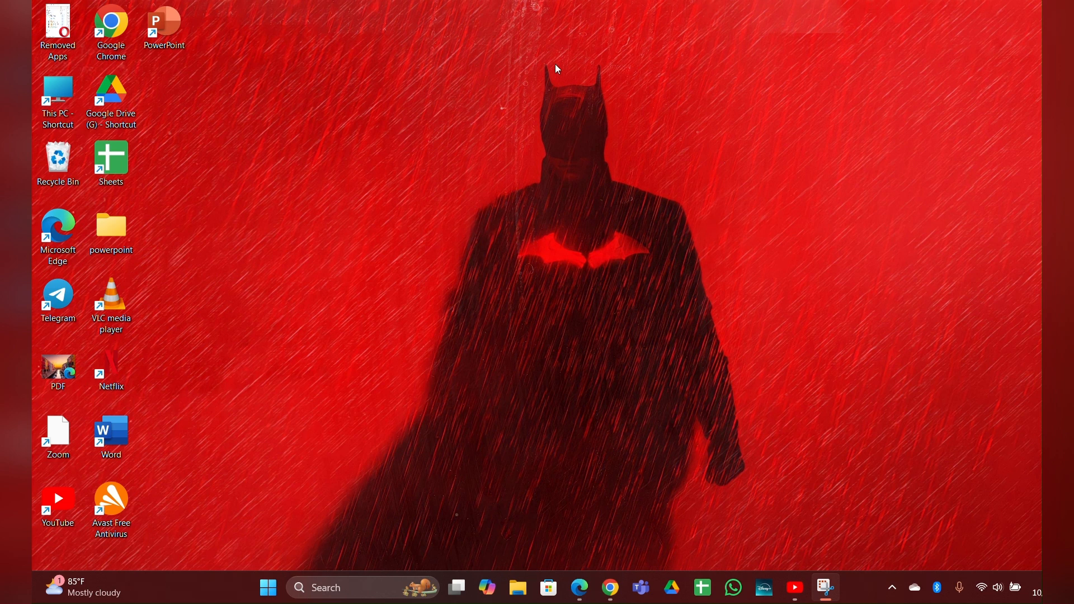